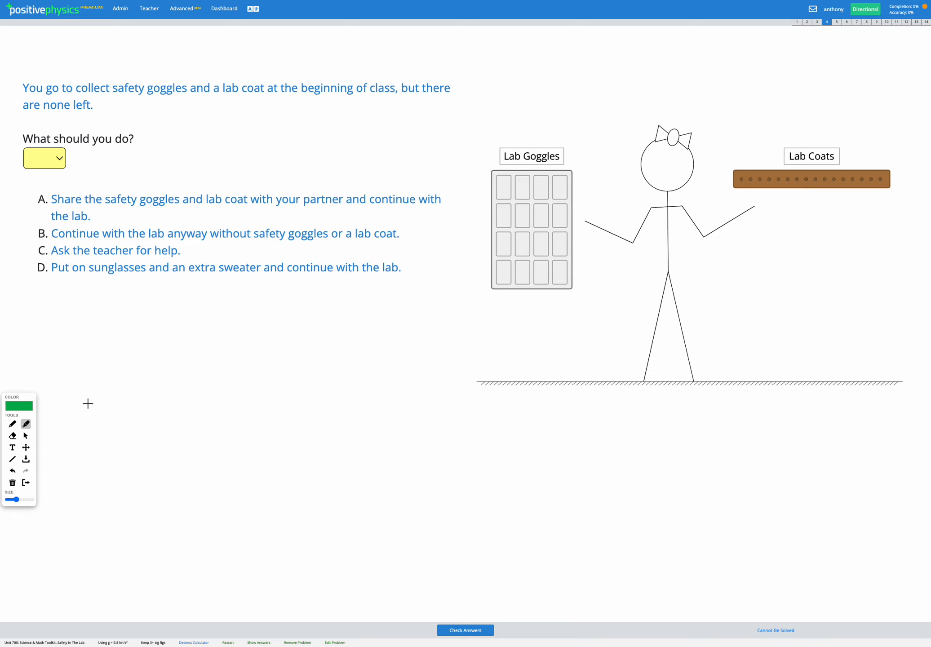
mouse_move(131, 350)
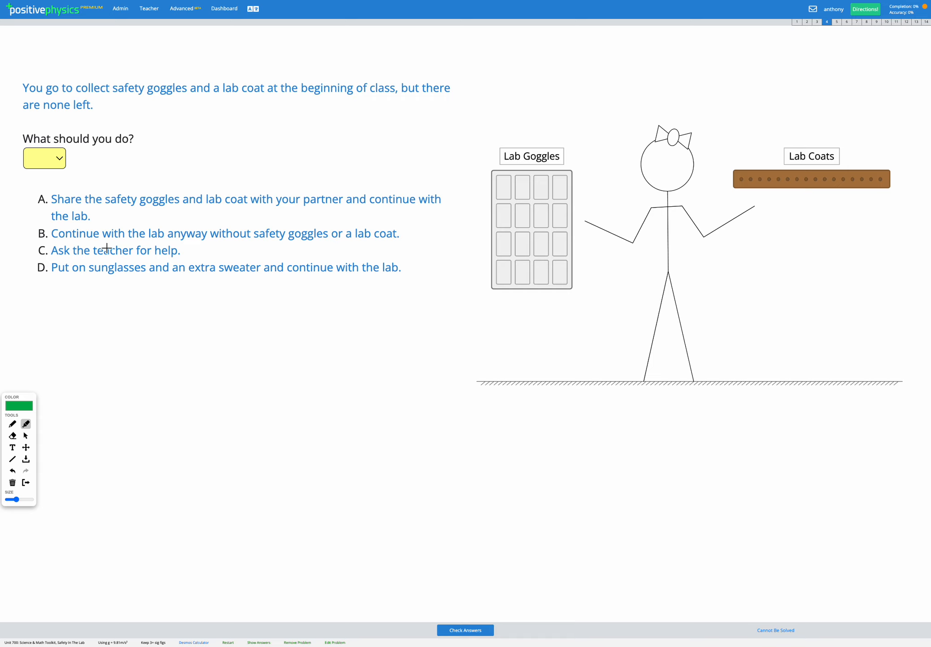
mouse_move(169, 159)
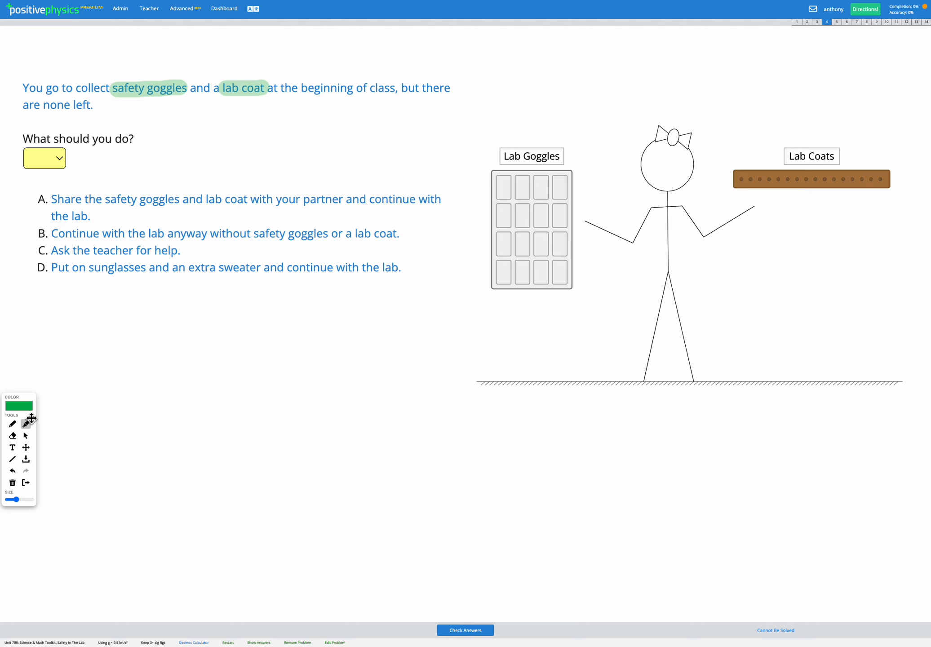
Step: Switch to a thin pen and draw a green cross beside option A
click(12, 424)
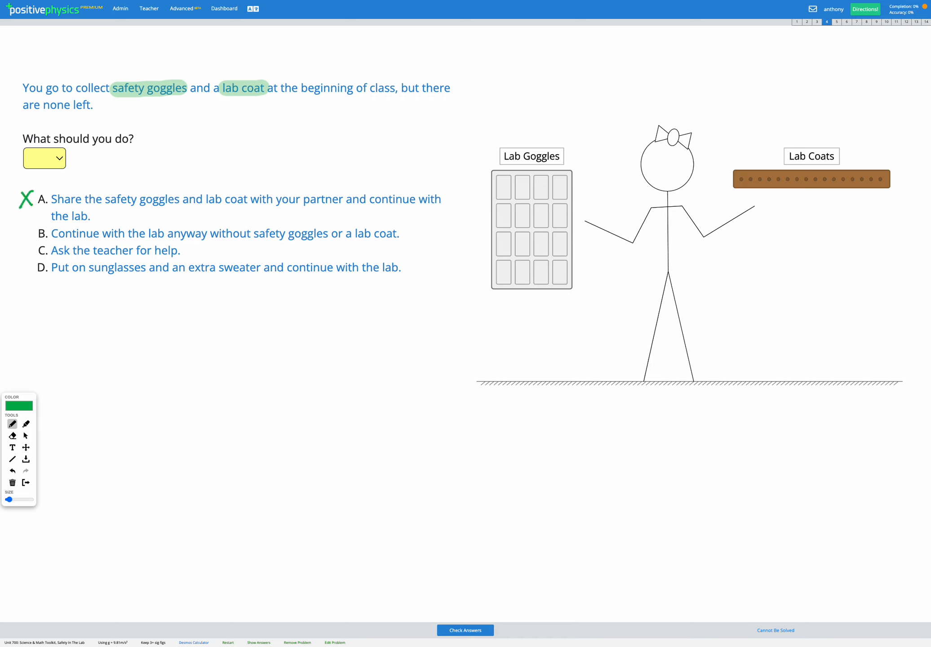
Step: Draw a green cross beside option B, 'continue without goggles or a coat'
click(225, 233)
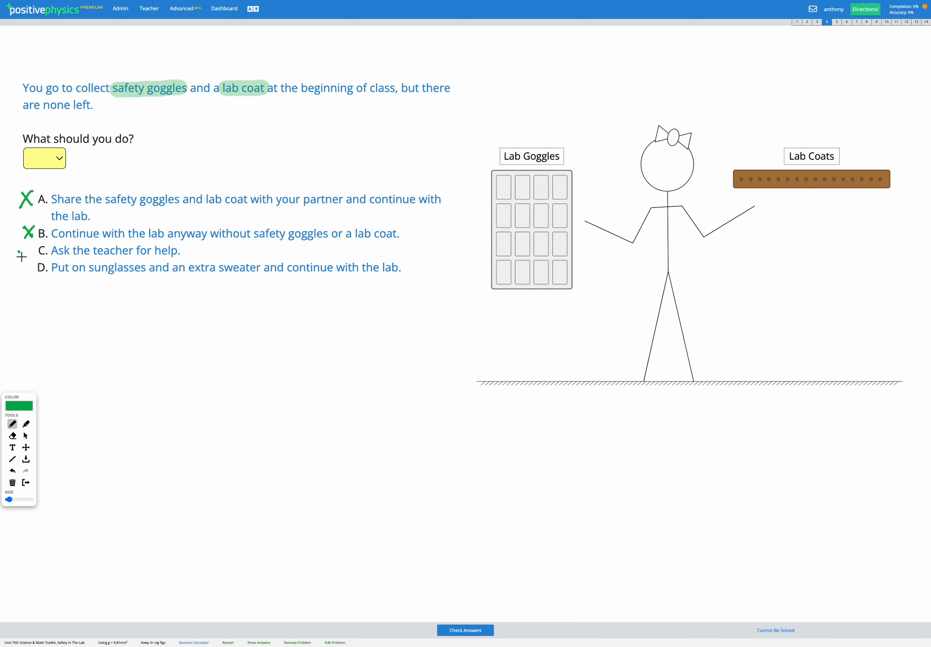
Step: Check option C and cross out D, then choose C in the answer dropdown
click(116, 250)
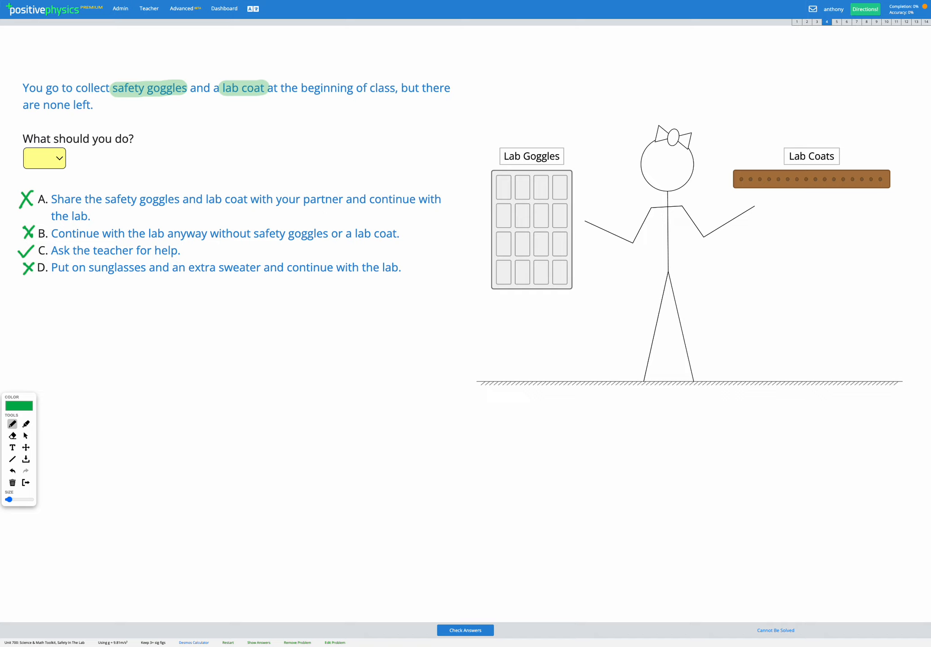
mouse_move(40, 448)
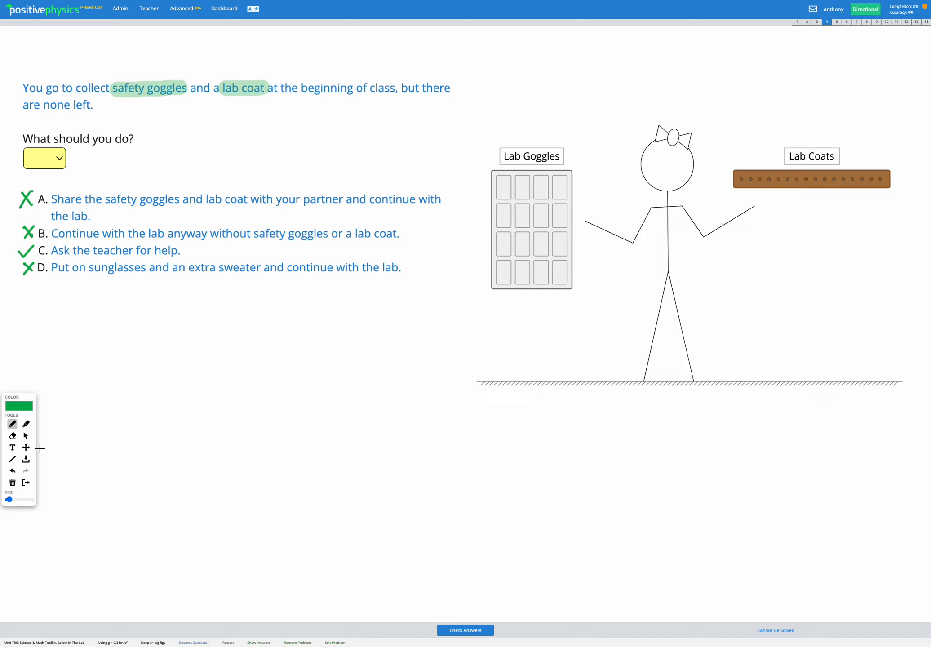
click(44, 157)
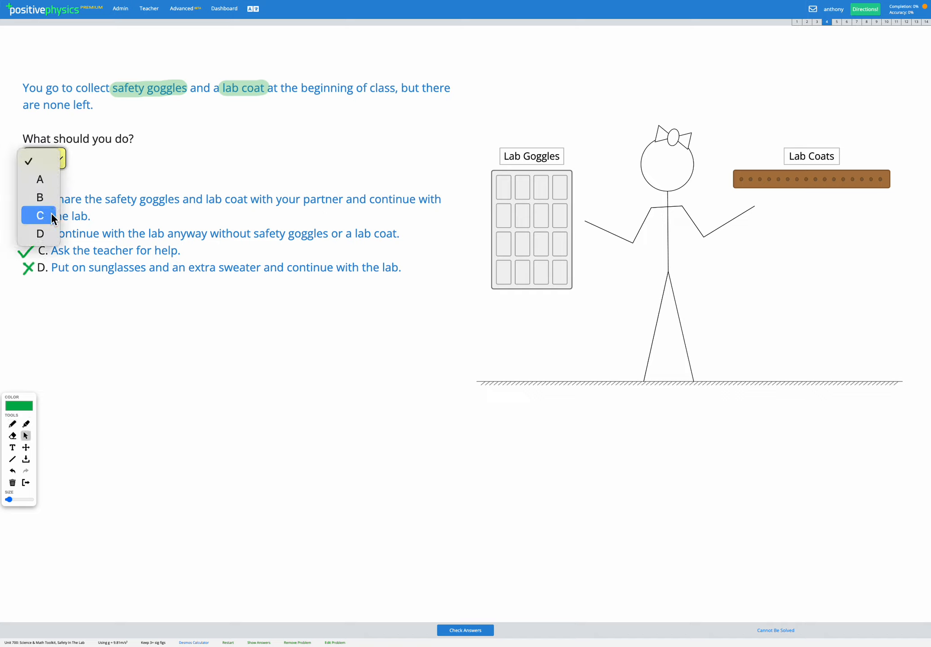